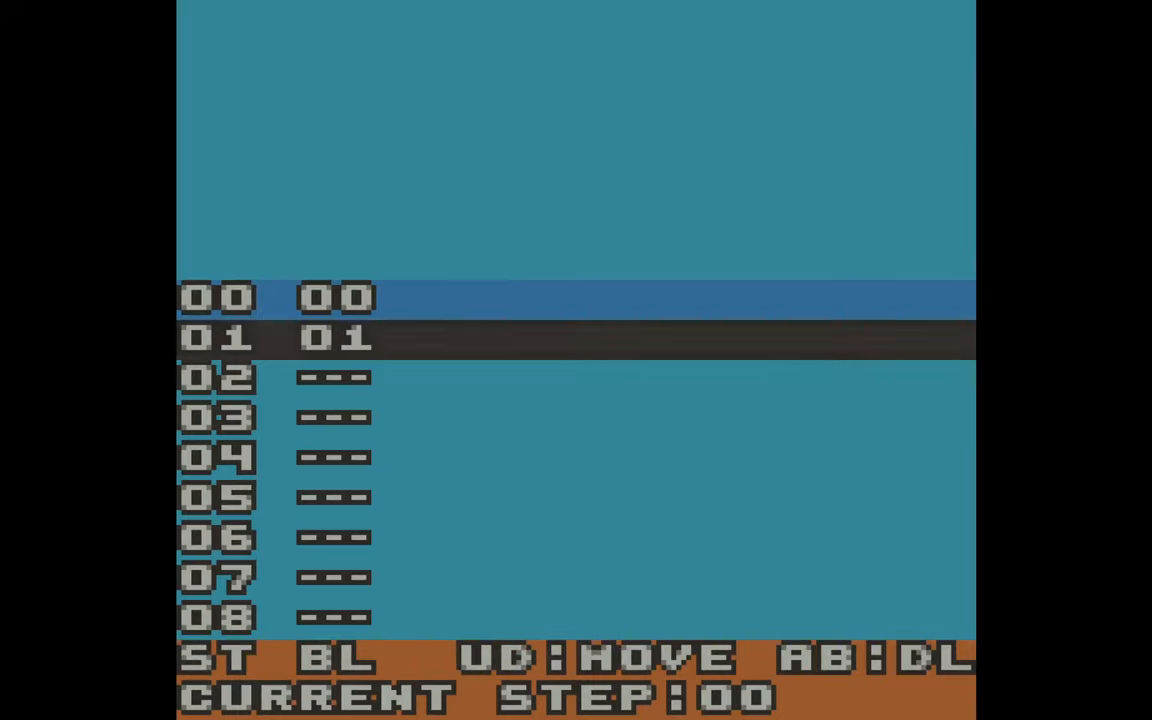
- Add the END command at step 02 after blocks 00 and 01, then play and stop the song
key("Down")
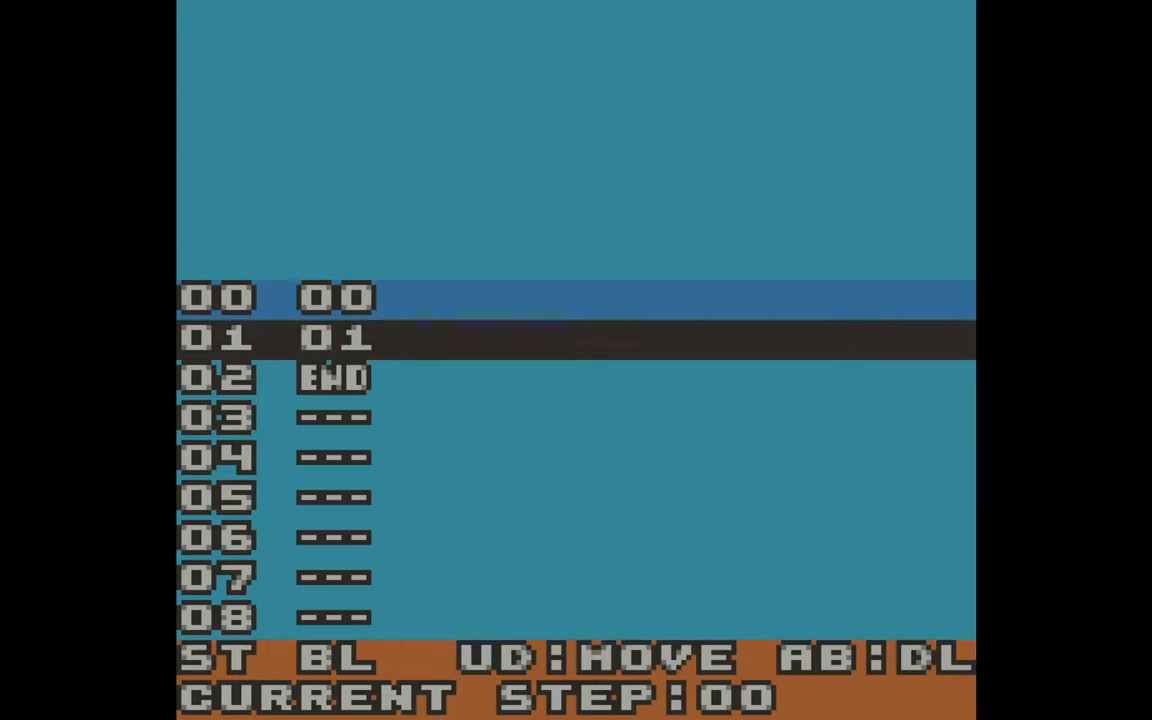
key("up")
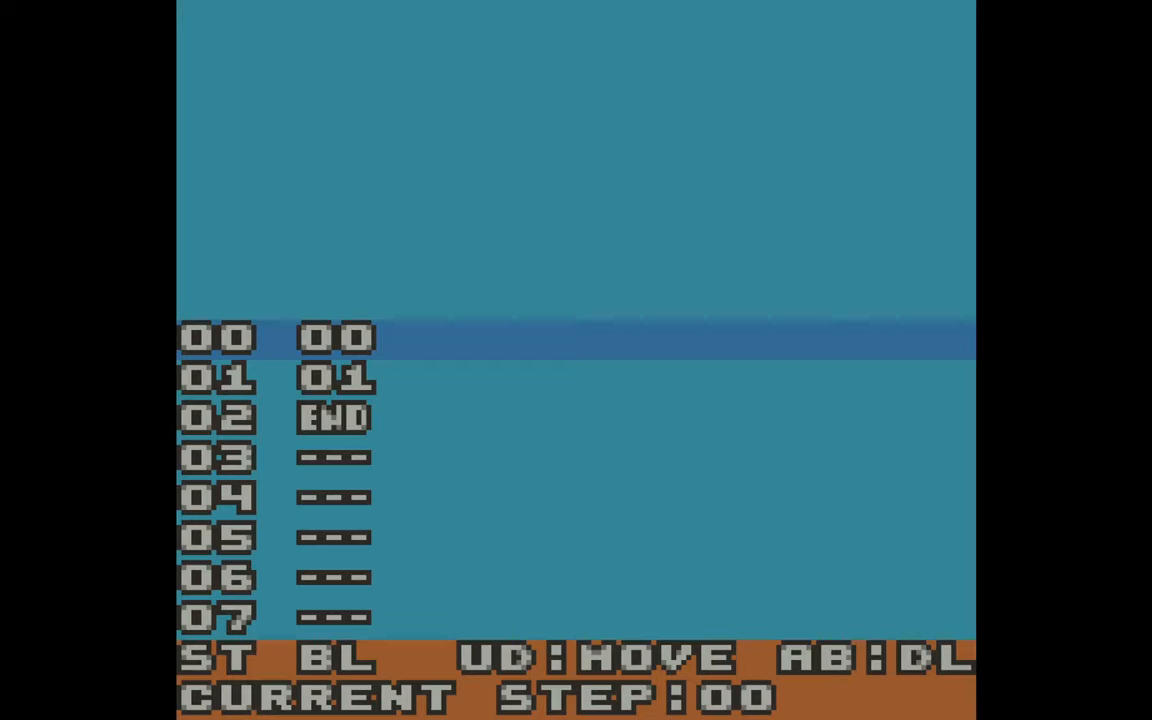
key("Down")
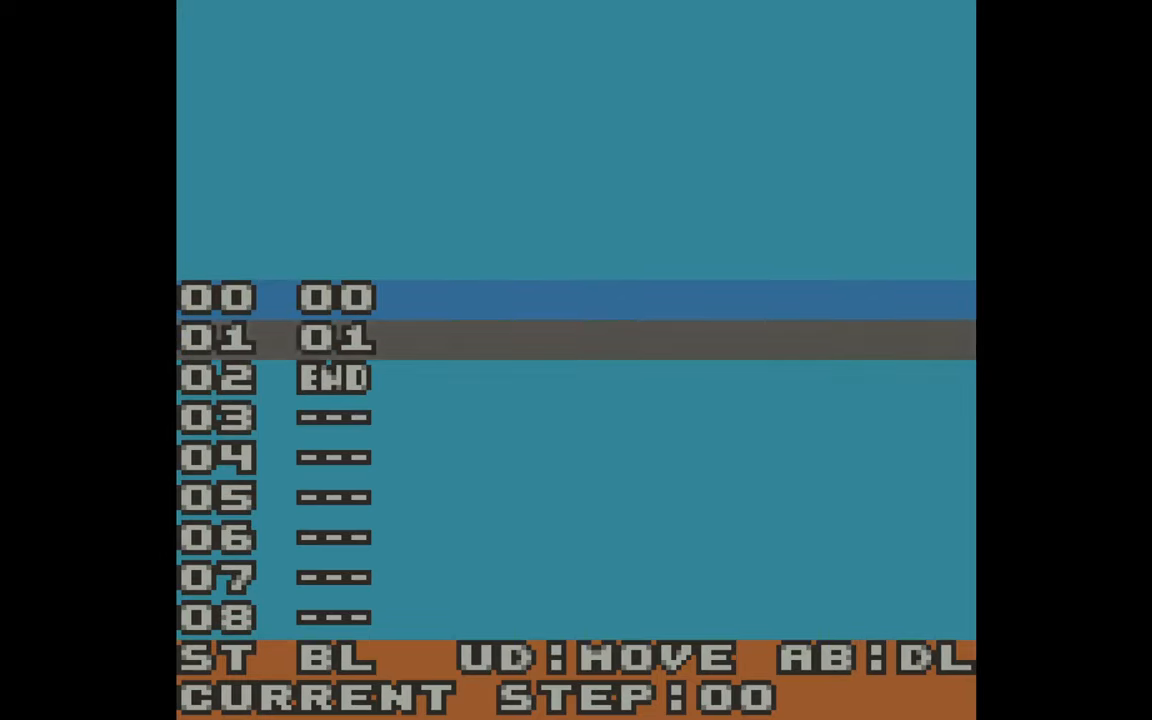